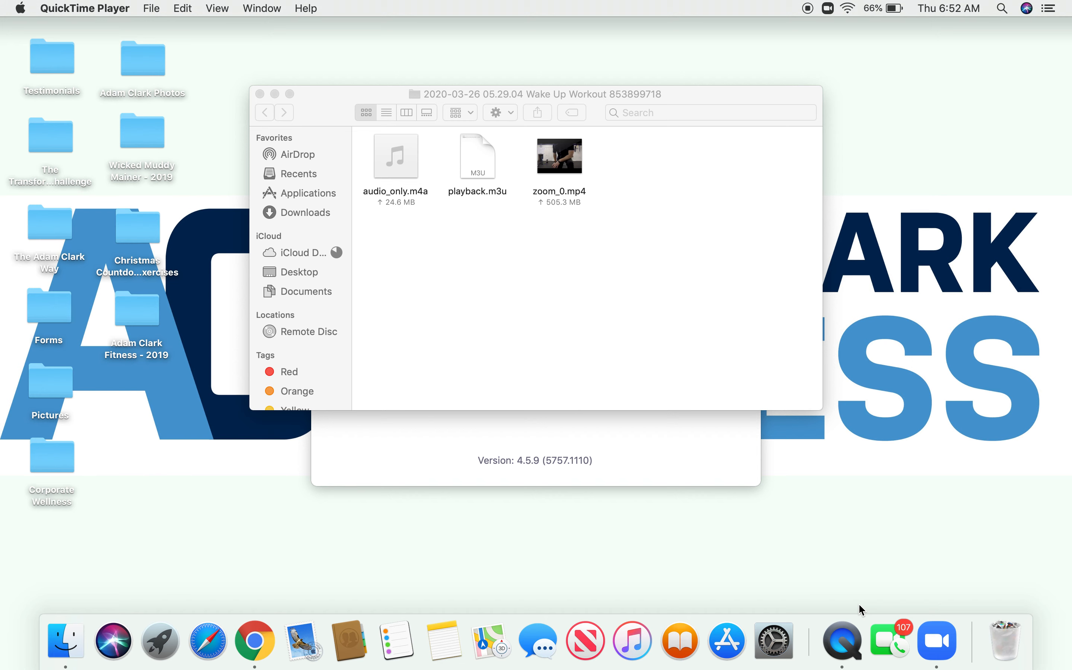
pyautogui.moveTo(255, 641)
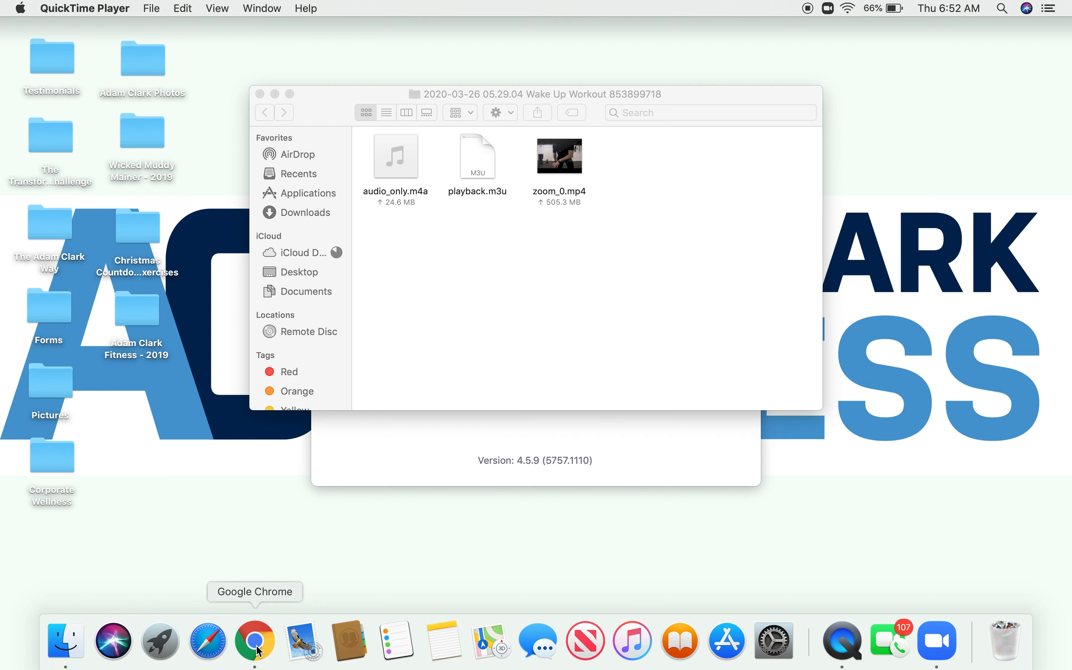
# - Bring up the Adam Clark Fitness page's Events list with the upcoming QuaRUNtine 19-Mile Challenge
pyautogui.click(255, 640)
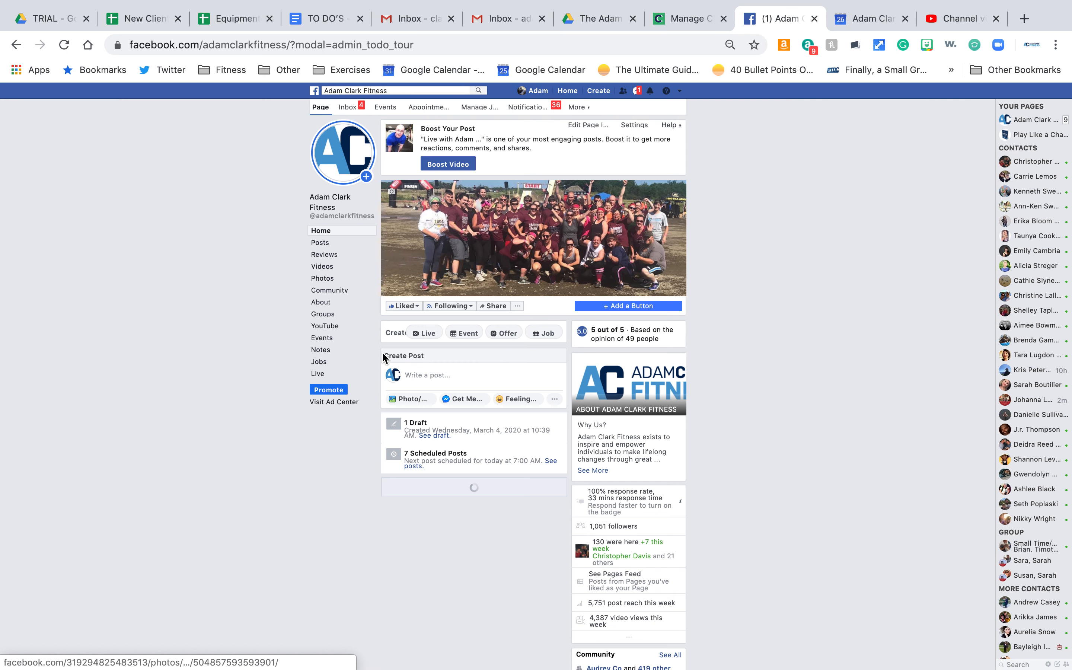
pyautogui.click(323, 338)
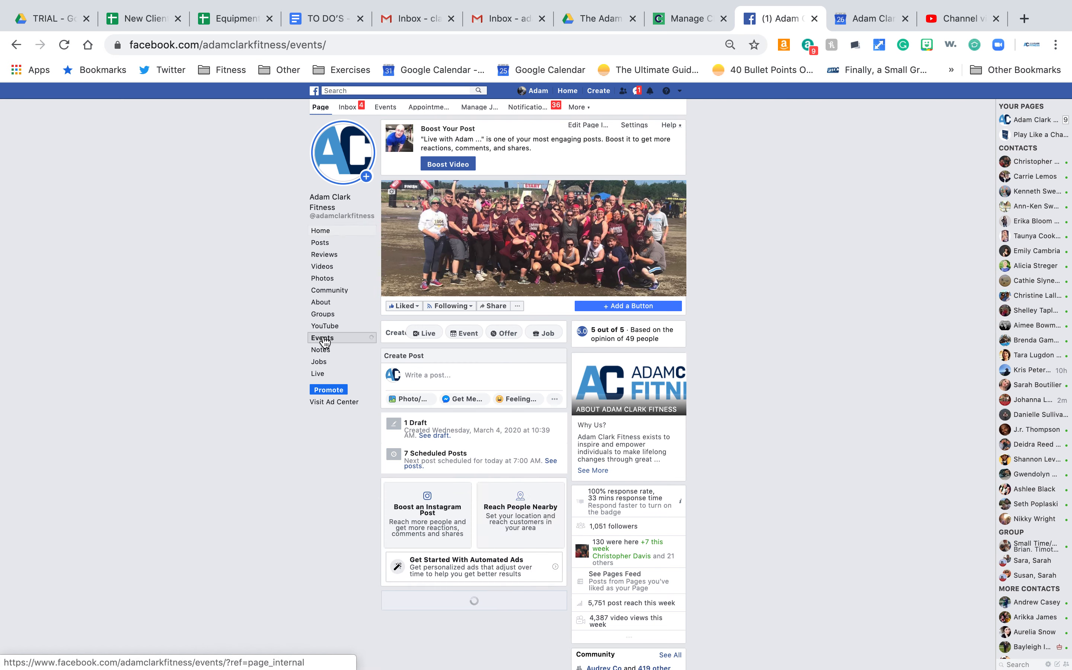
pyautogui.click(322, 338)
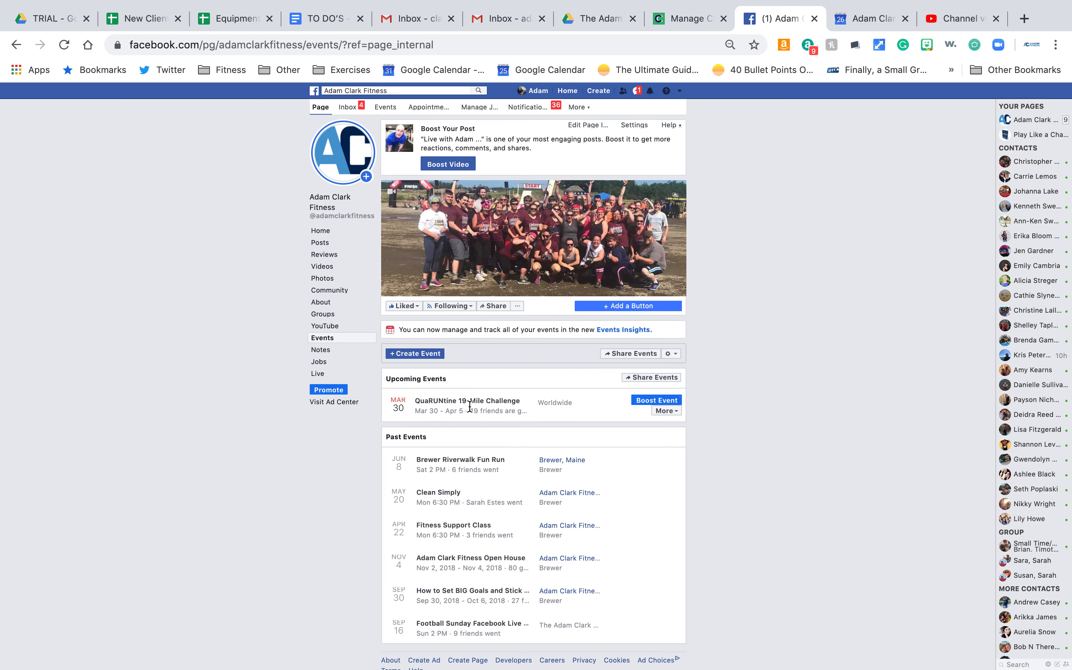
# - Go into the QuaRUNtine 19-Mile Challenge event and reveal its Share options below the guest list
pyautogui.click(465, 401)
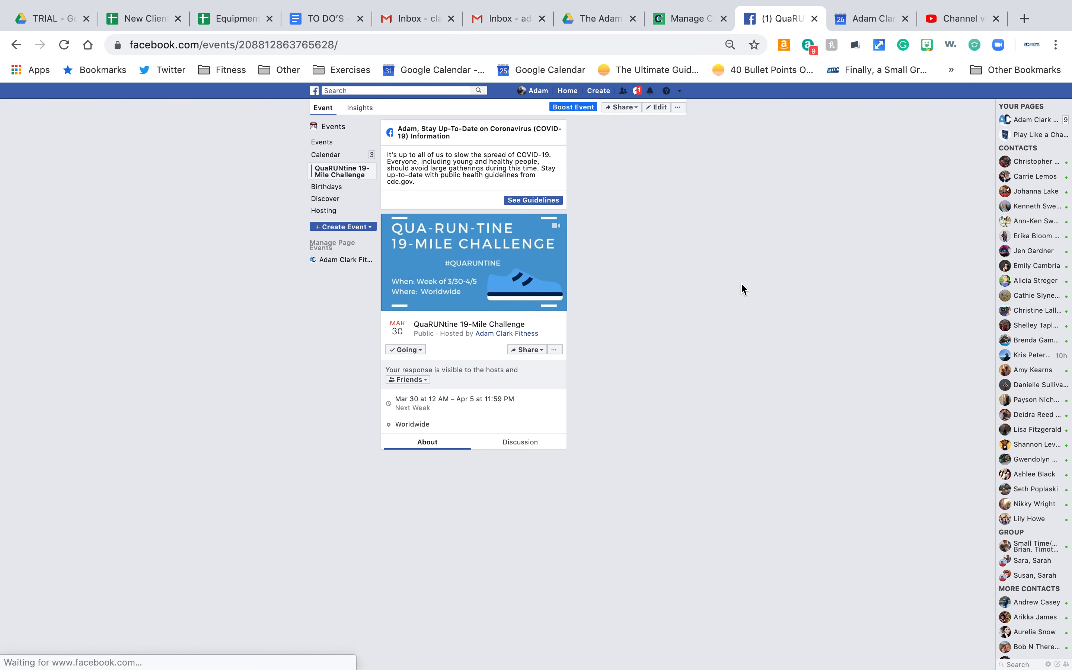
pyautogui.scroll(-3)
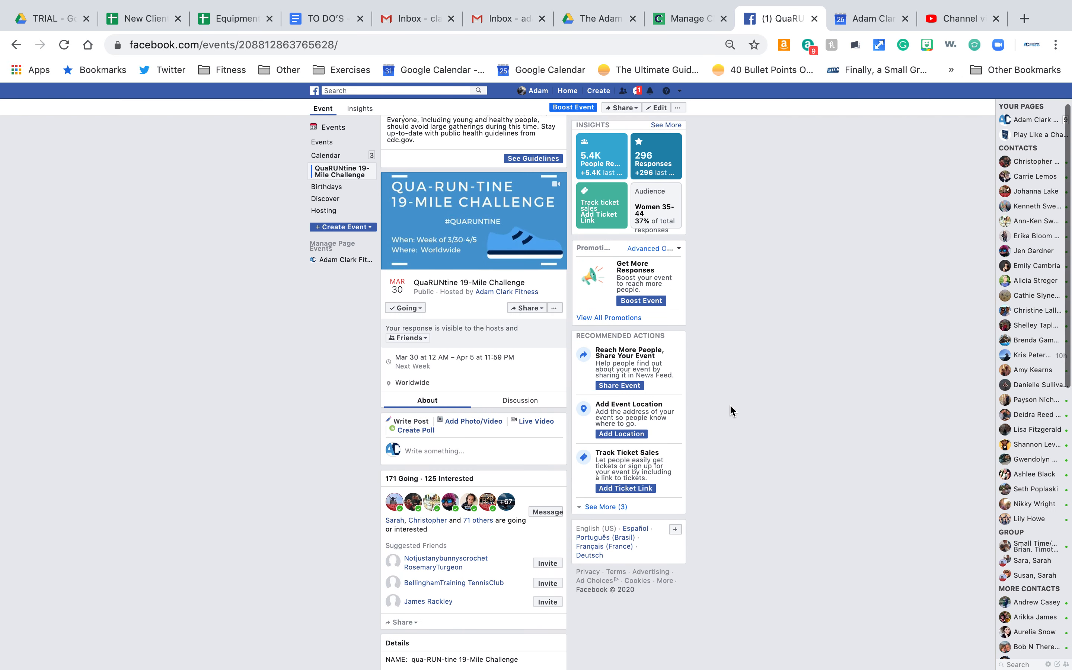
pyautogui.moveTo(832, 375)
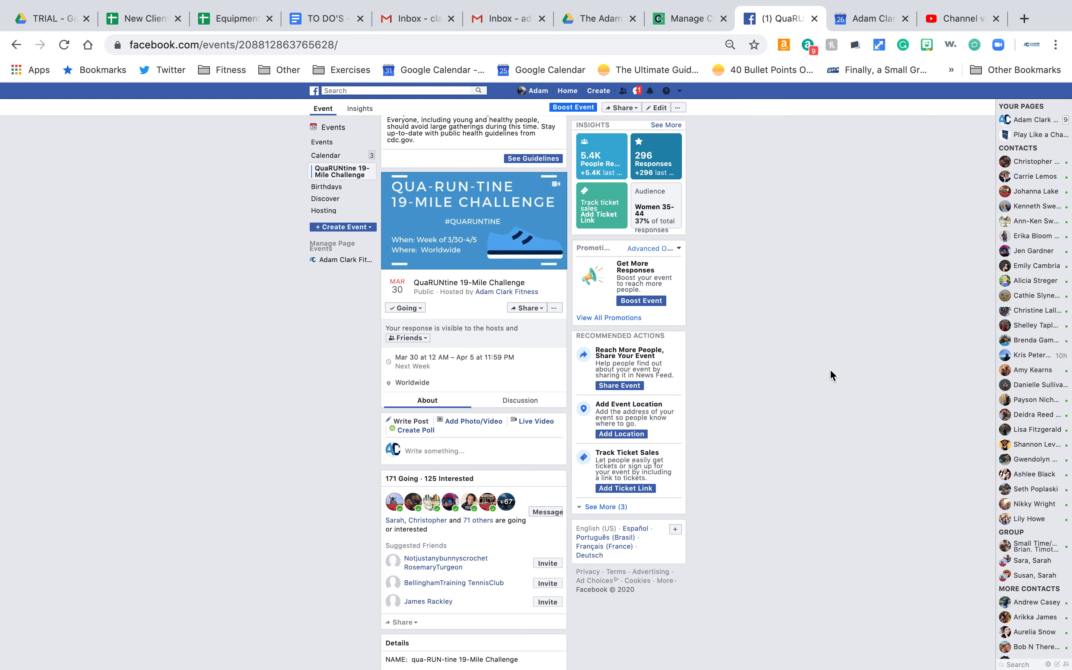
pyautogui.click(403, 592)
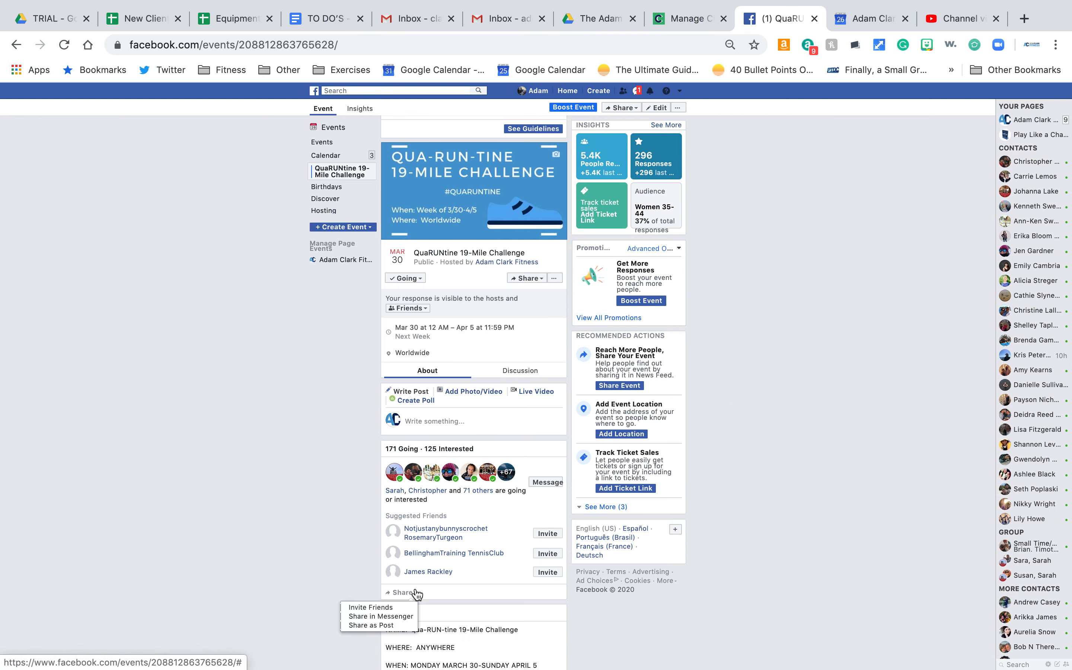
pyautogui.moveTo(369, 624)
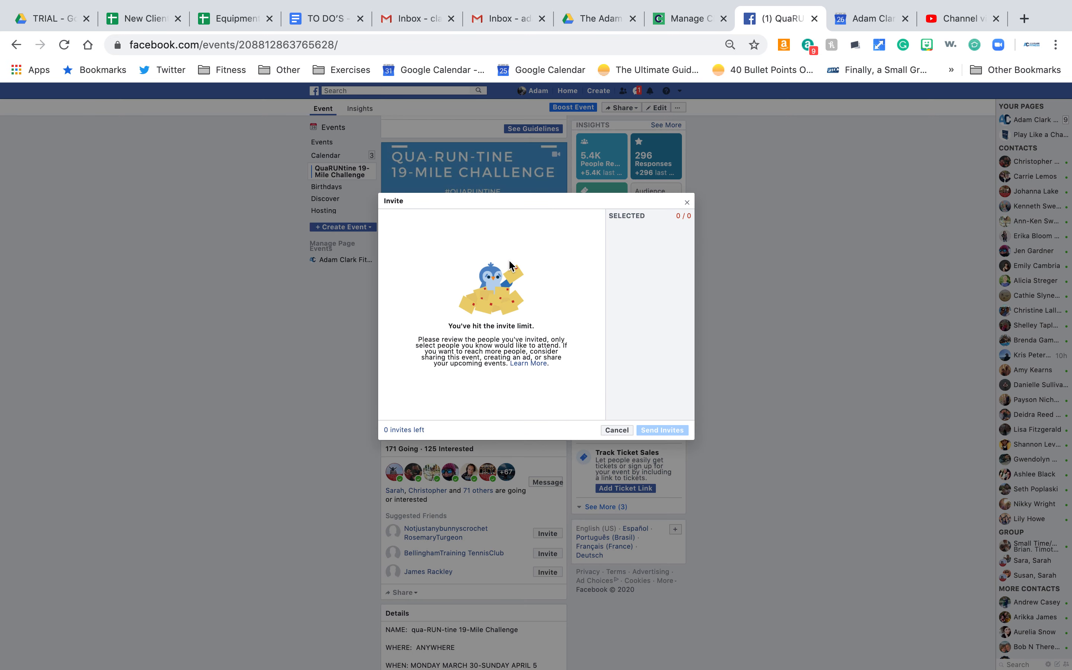
pyautogui.moveTo(579, 235)
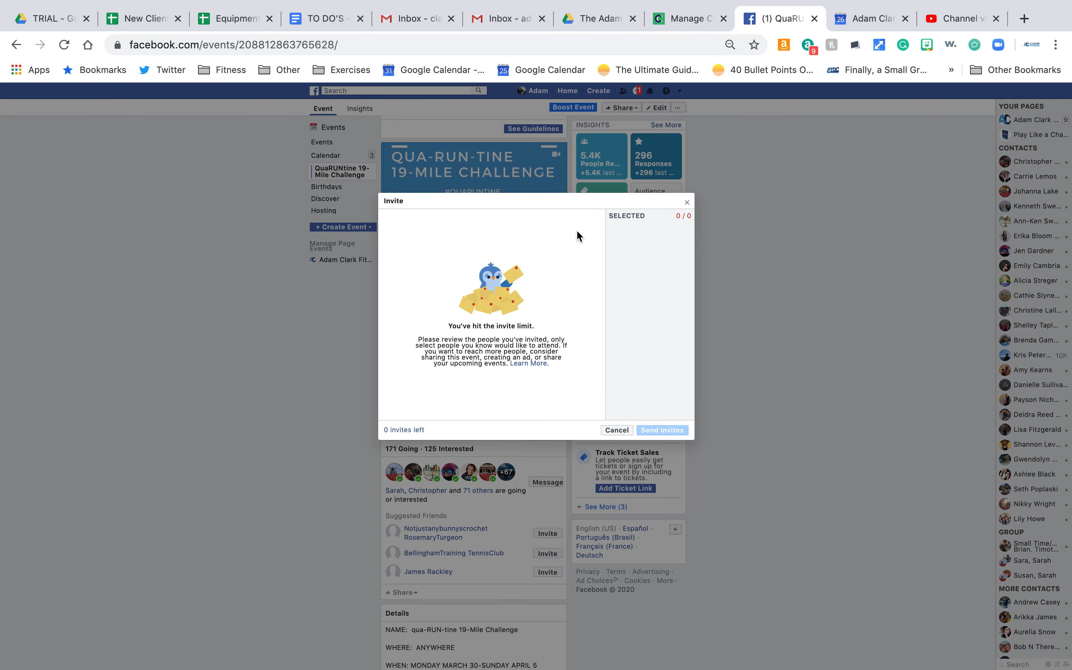
pyautogui.moveTo(584, 206)
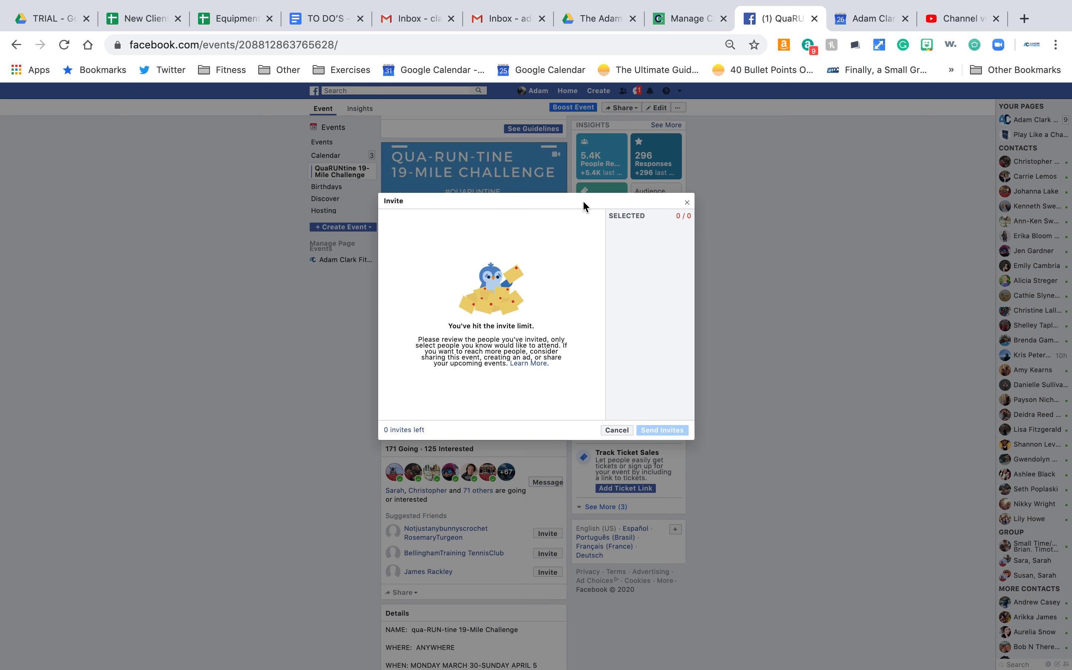
pyautogui.moveTo(607, 230)
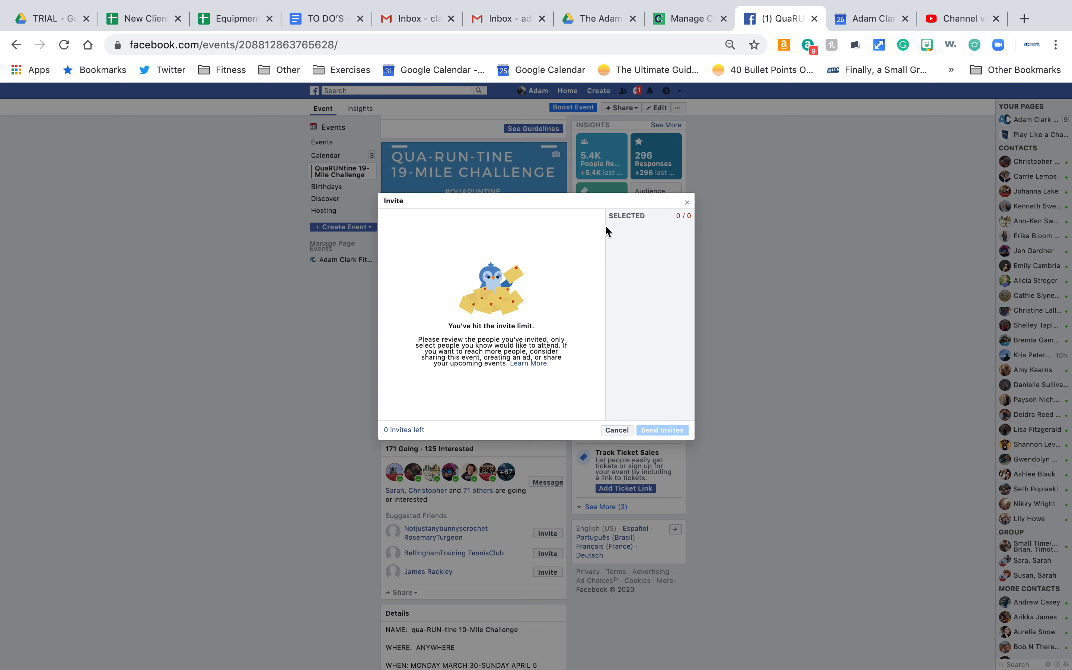
pyautogui.moveTo(565, 238)
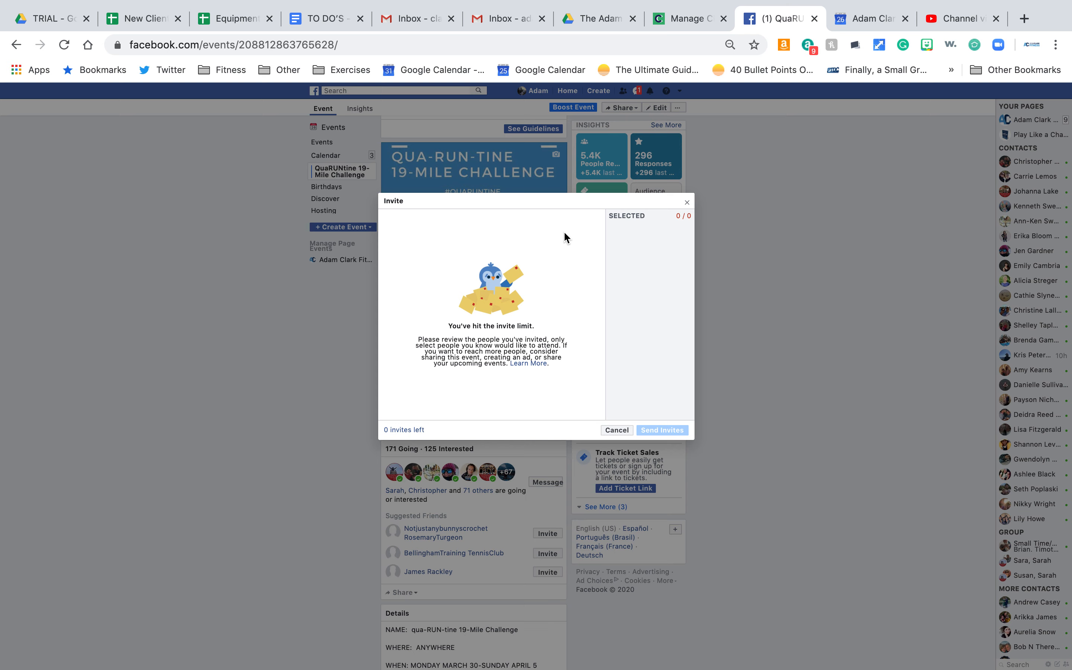
pyautogui.moveTo(605, 226)
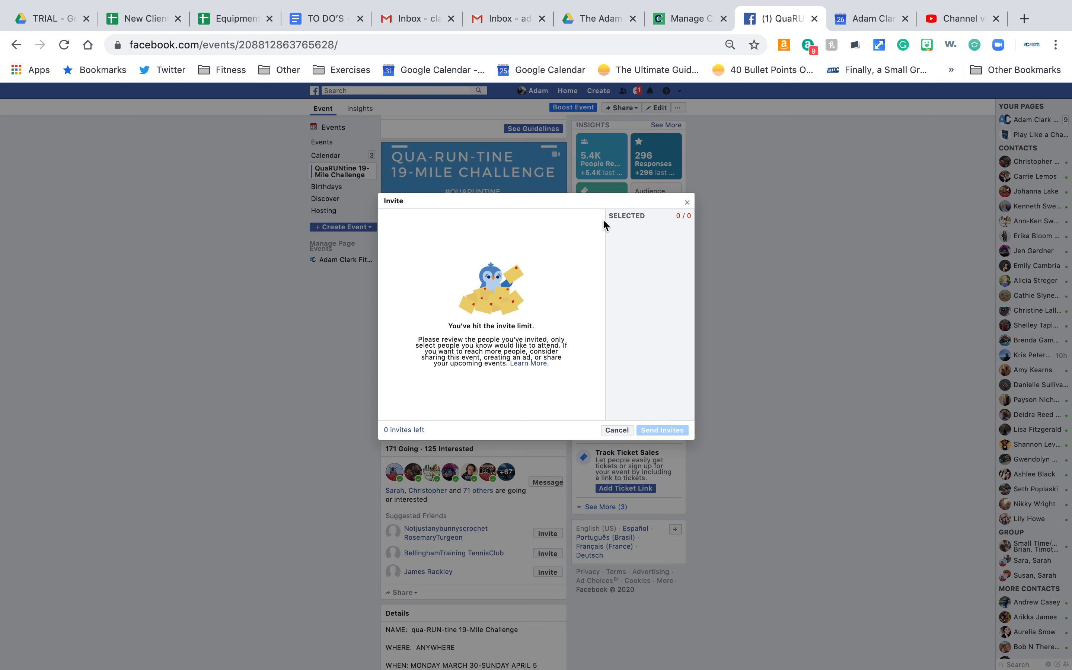
pyautogui.moveTo(574, 220)
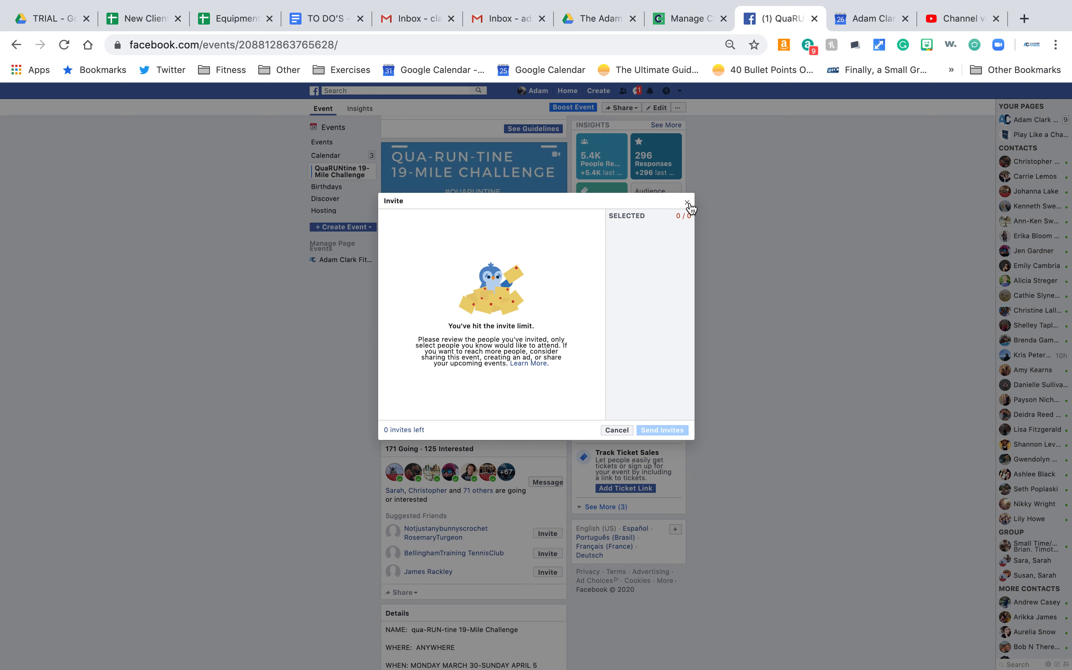
# - Dismiss the Invite Friends window reporting the invite limit, returning to the event page
pyautogui.click(688, 204)
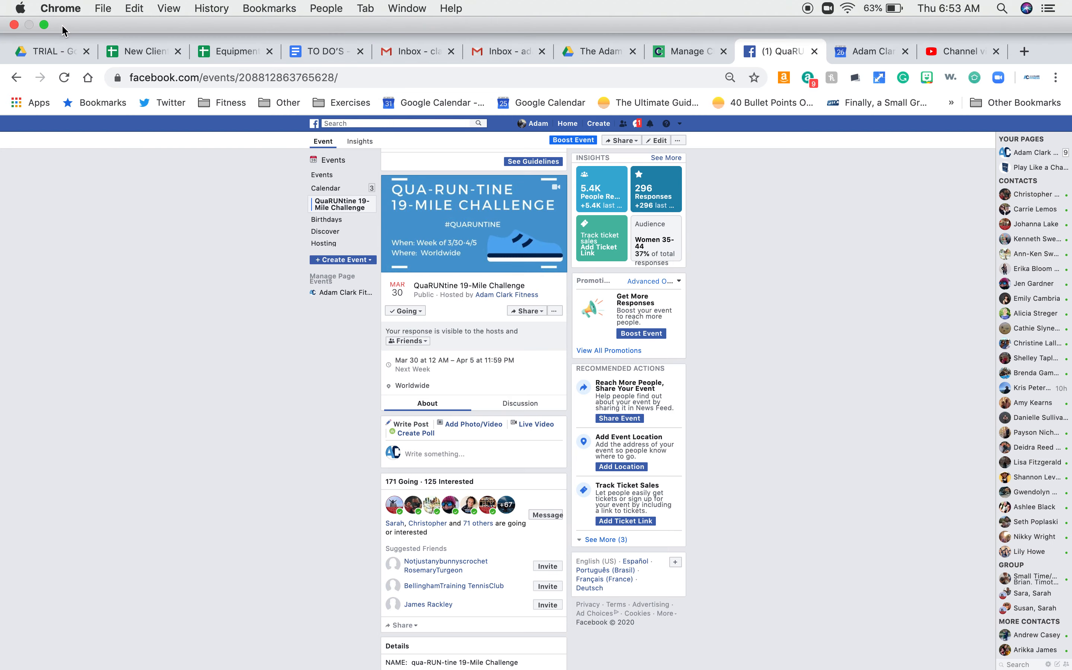